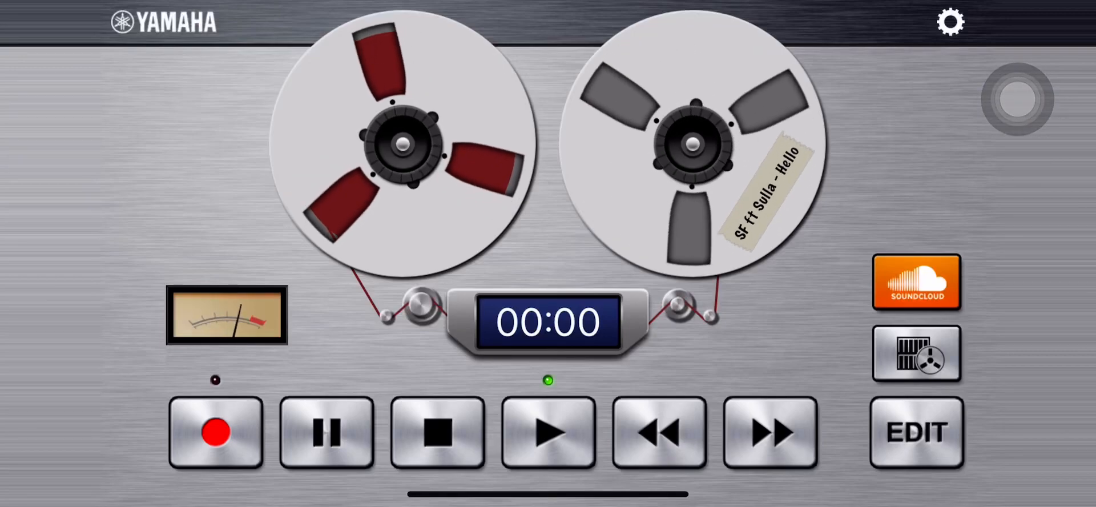
Step: Start playback of the 'SF ft Sulla - Hello' reel so the counter advances to 00:02
{"action": "left_click", "coordinate": [548, 431]}
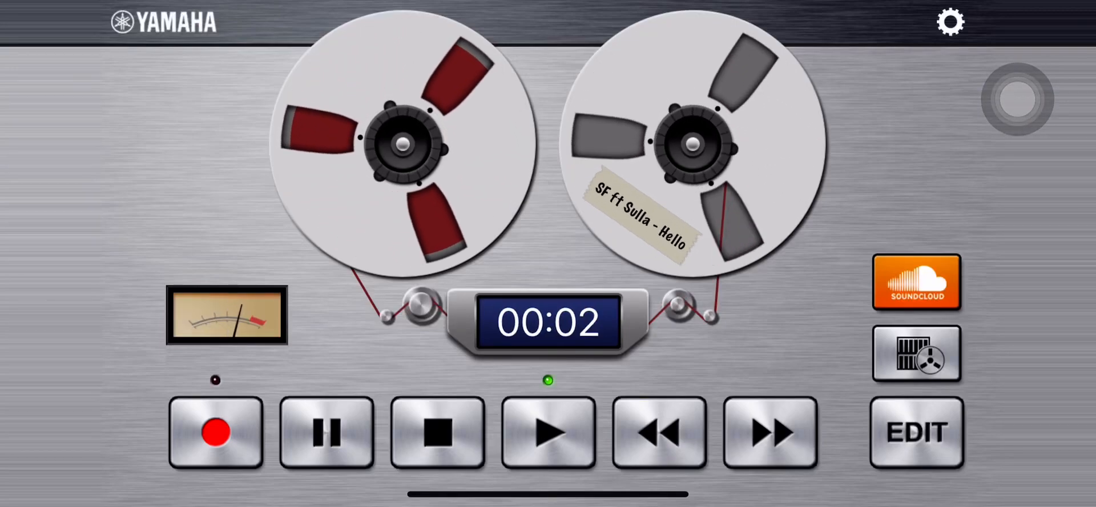